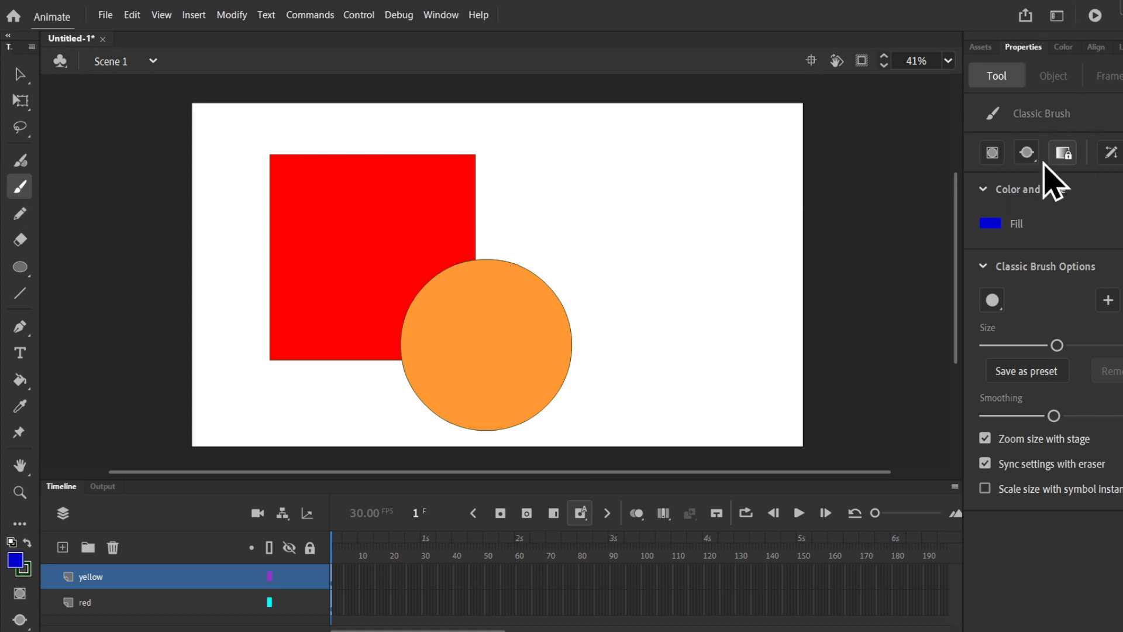
{"action": "mouse_move", "coordinate": [1044, 173]}
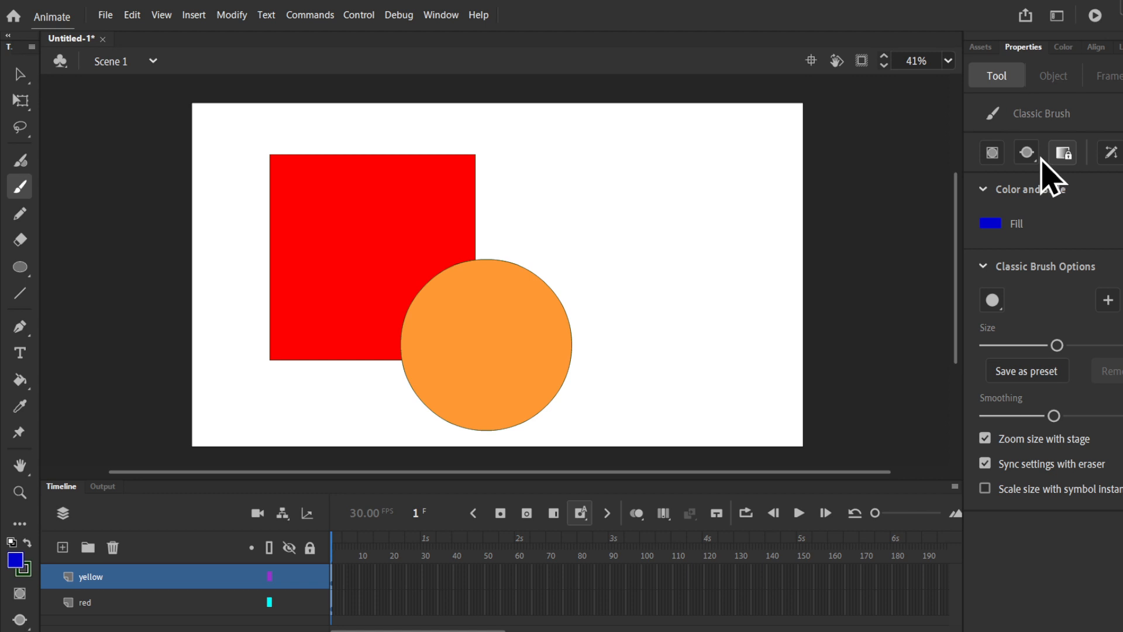
- Set the Classic Brush to Paint Normal and paint blue strokes on the yellow layer
{"action": "left_click", "coordinate": [1025, 153]}
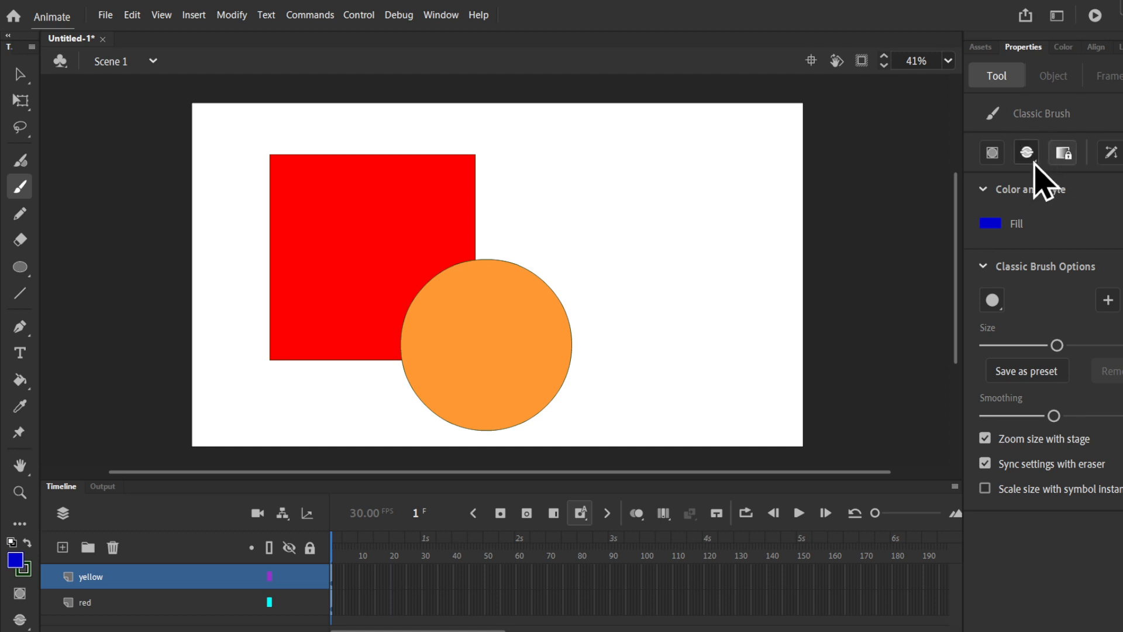
{"action": "left_click", "coordinate": [1026, 153]}
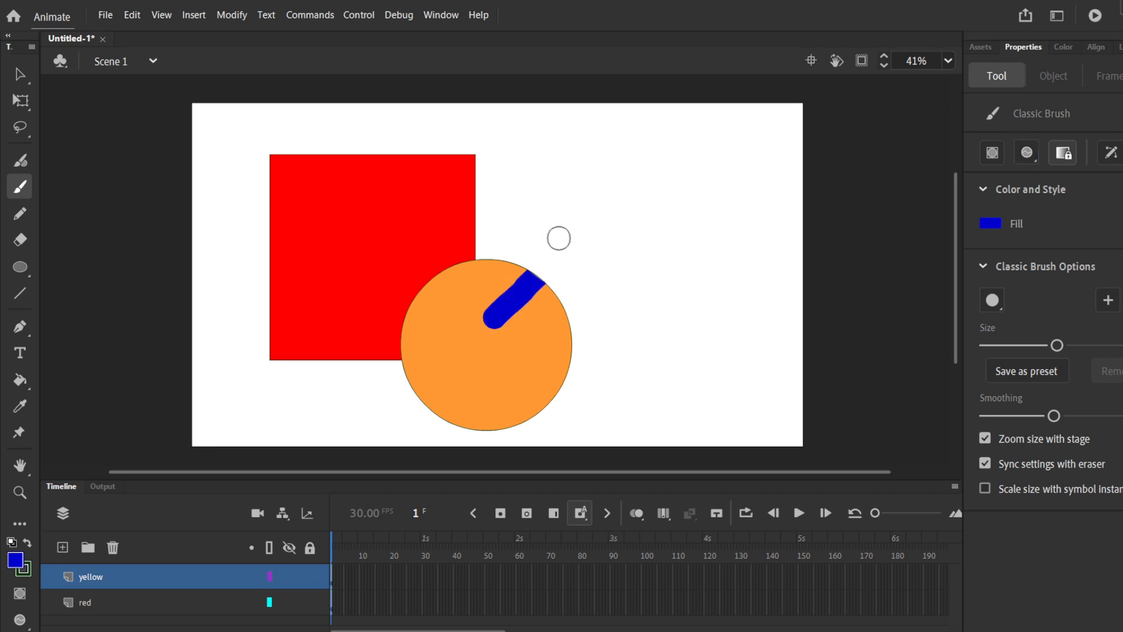
{"action": "mouse_move", "coordinate": [557, 225]}
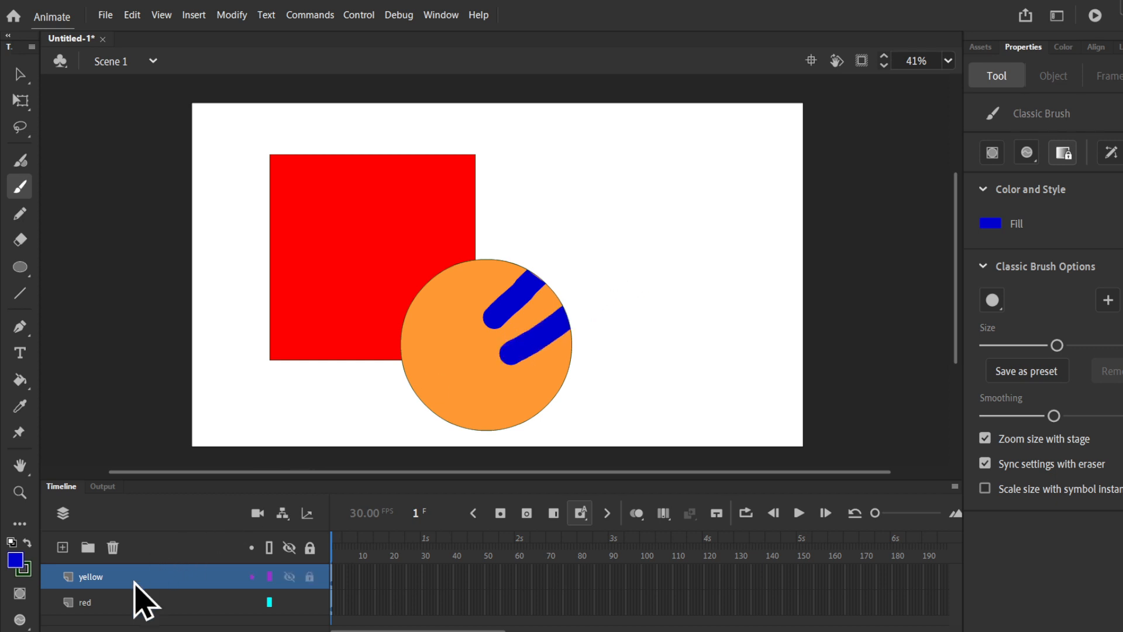
{"action": "left_click", "coordinate": [86, 601]}
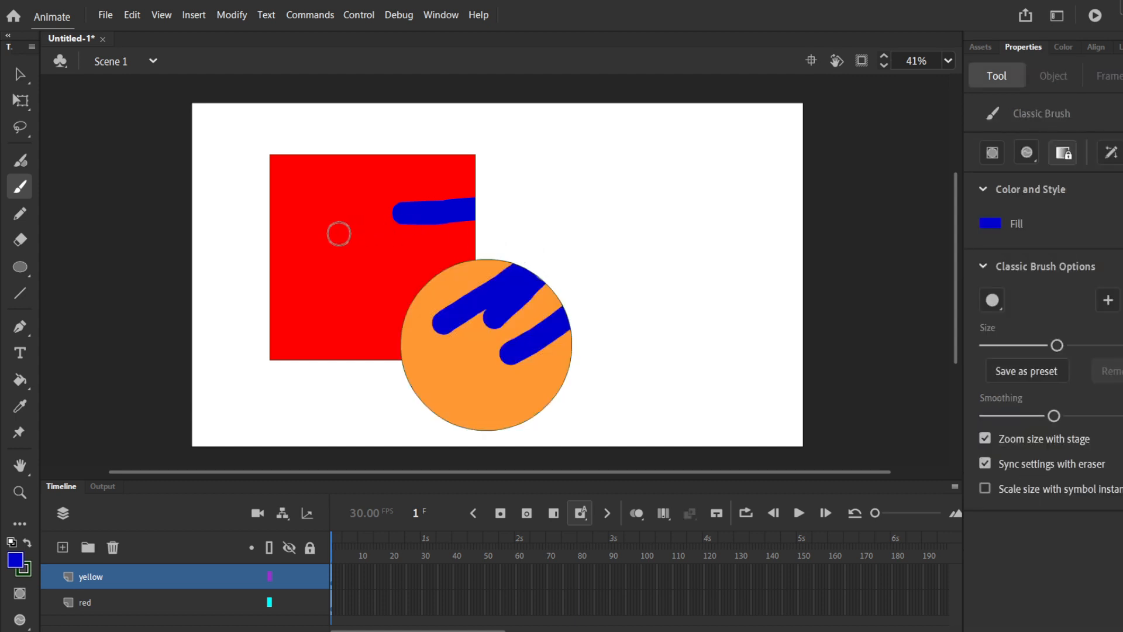
- Make the red layer the active layer for painting
{"action": "left_click", "coordinate": [83, 603]}
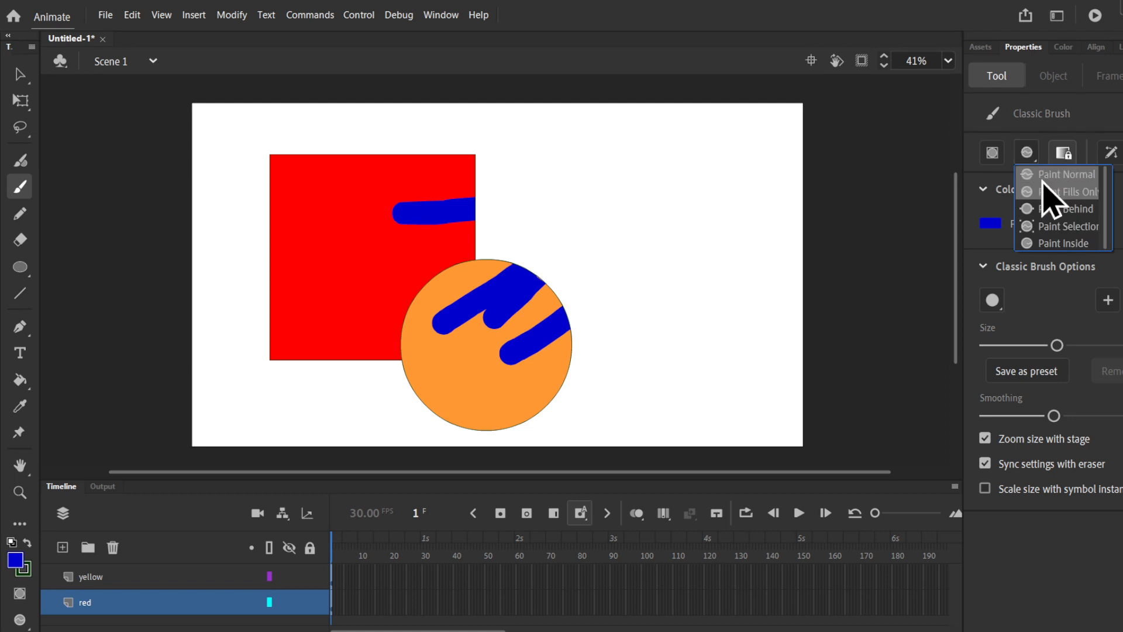
- Choose Paint Behind and brush blue strokes across the red square's edges
{"action": "left_click", "coordinate": [1059, 173]}
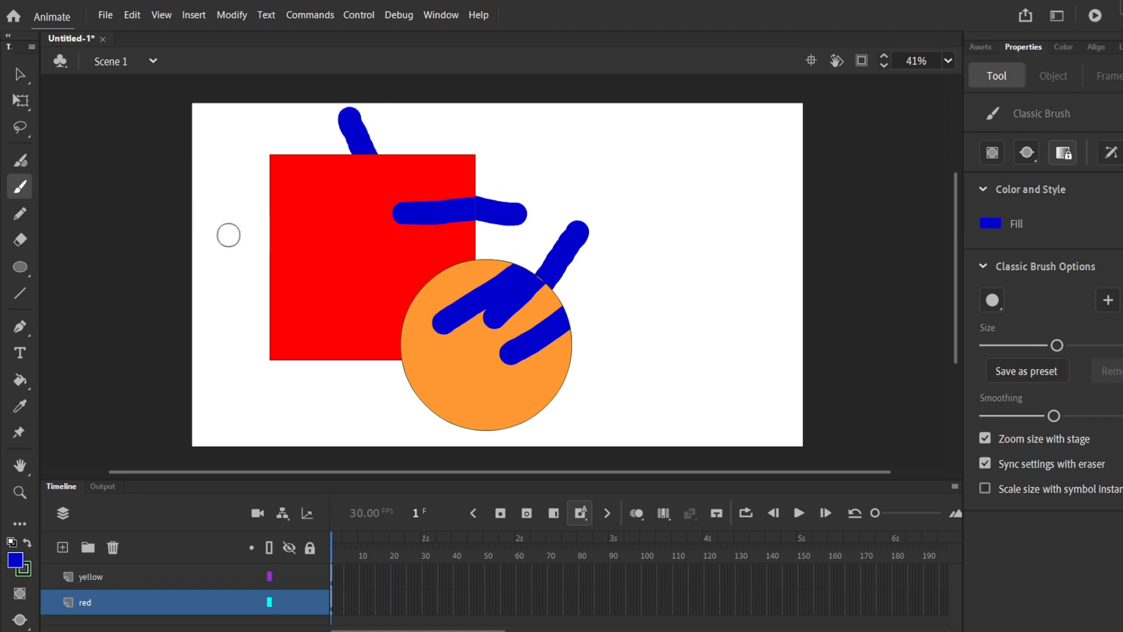
{"action": "left_click", "coordinate": [1025, 153]}
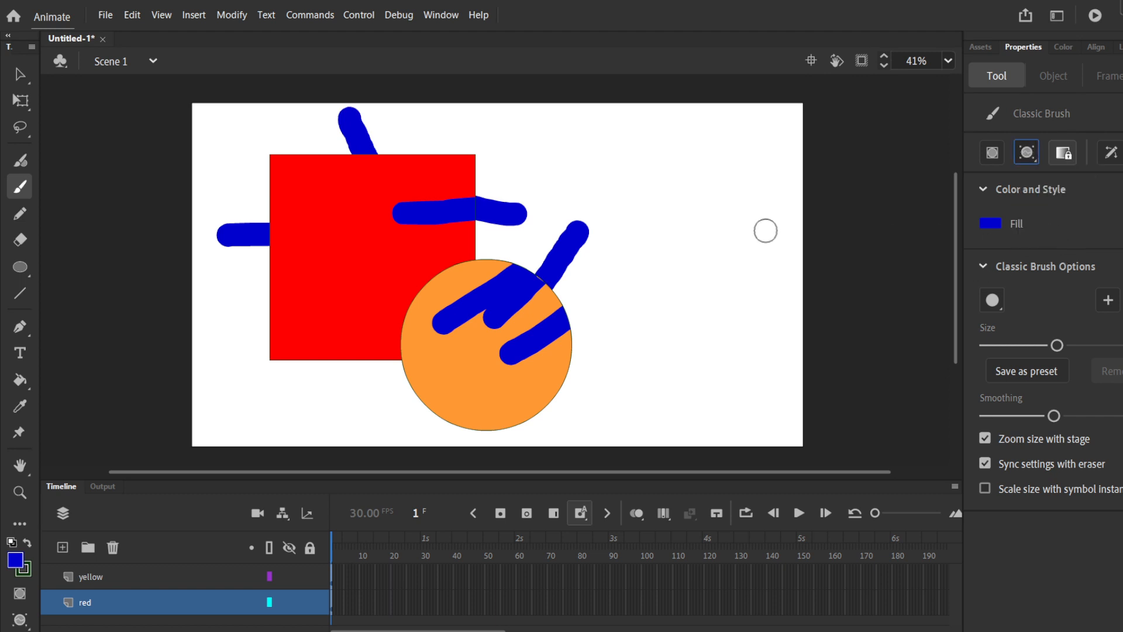
{"action": "left_click", "coordinate": [18, 74]}
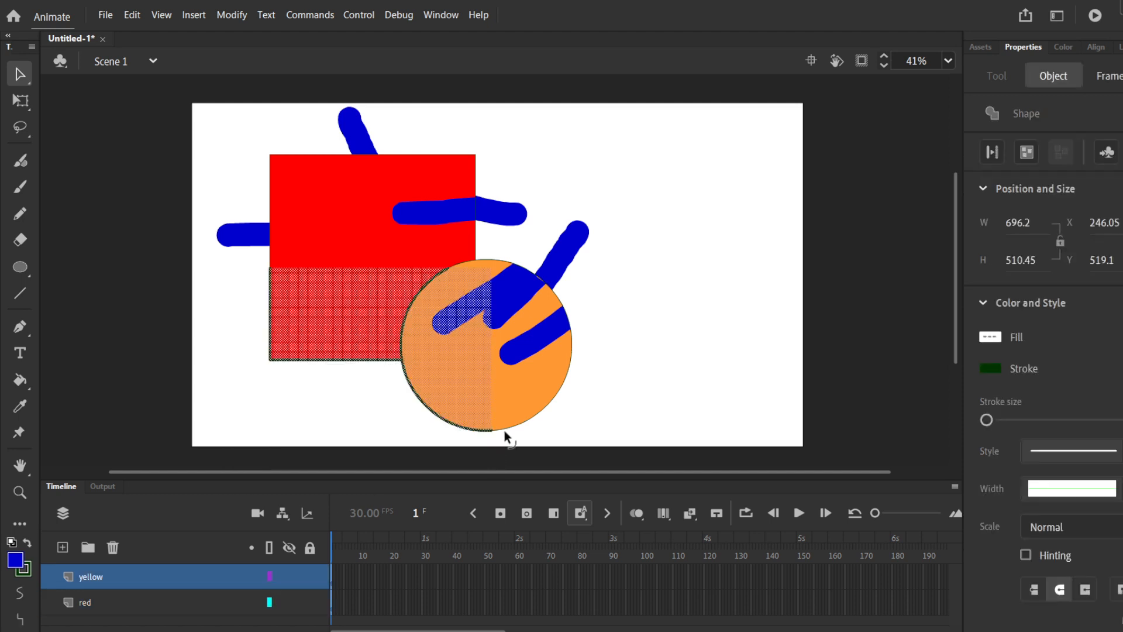
{"action": "mouse_move", "coordinate": [20, 193]}
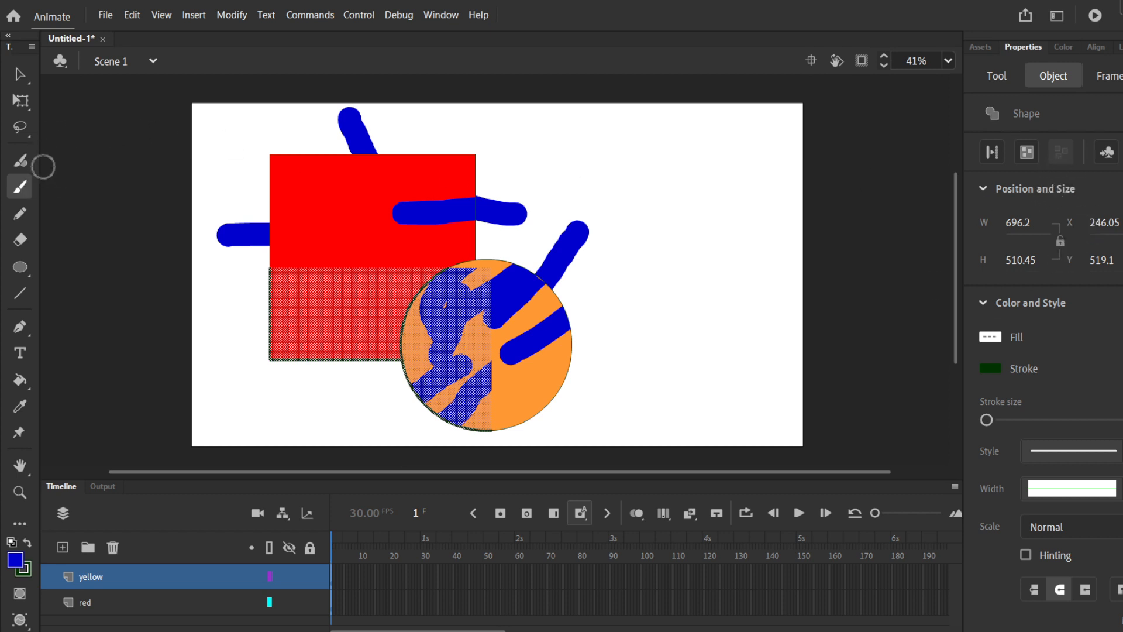
- Clear the selection after painting blue over the circle's left half
{"action": "left_click", "coordinate": [19, 73]}
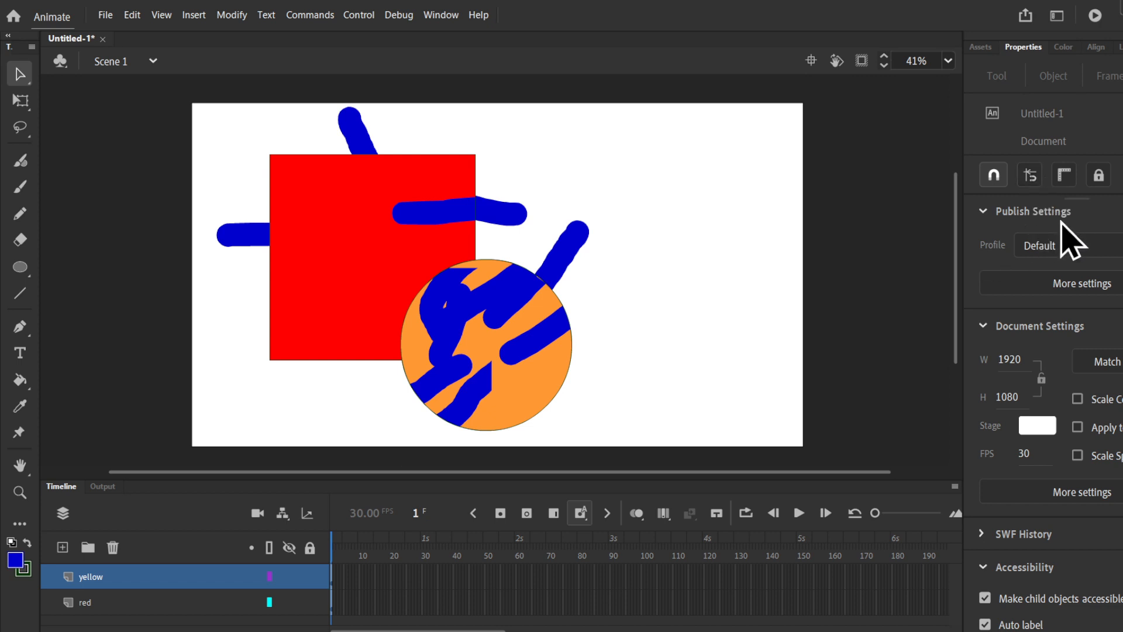
- Reselect the Classic Brush and choose a different paint mode
{"action": "left_click", "coordinate": [19, 188]}
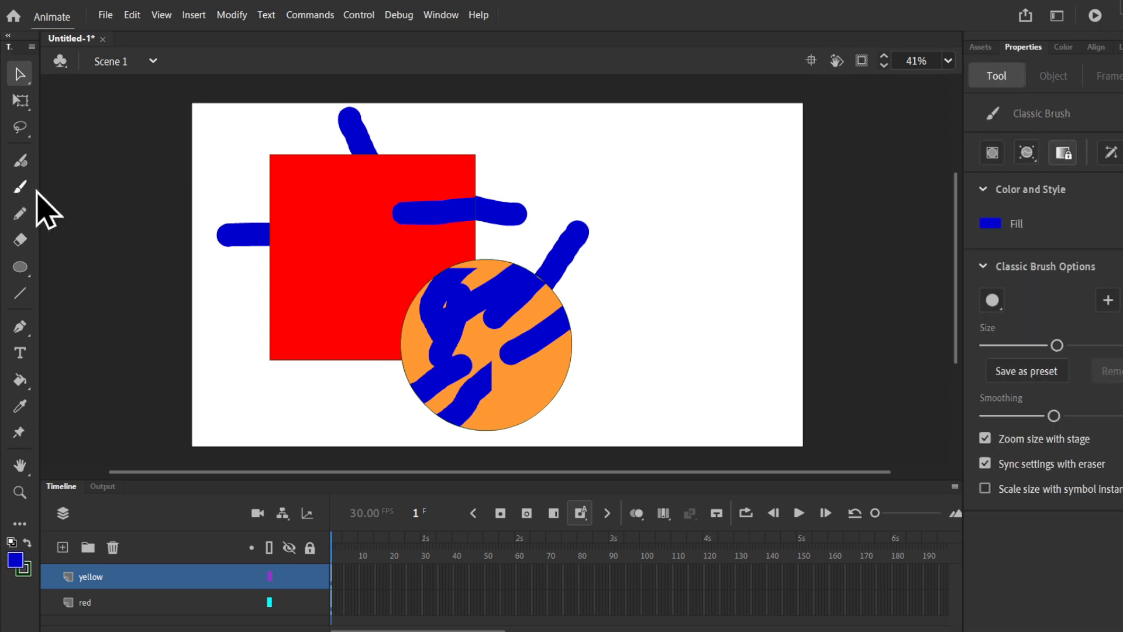
{"action": "left_click", "coordinate": [1026, 153]}
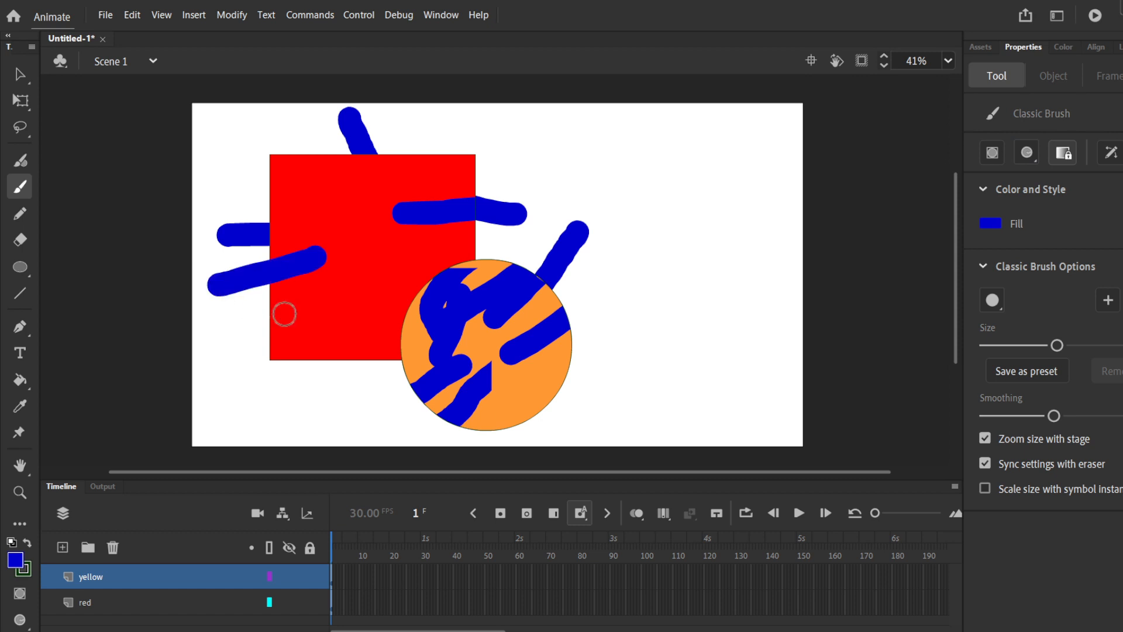
{"action": "mouse_move", "coordinate": [665, 362]}
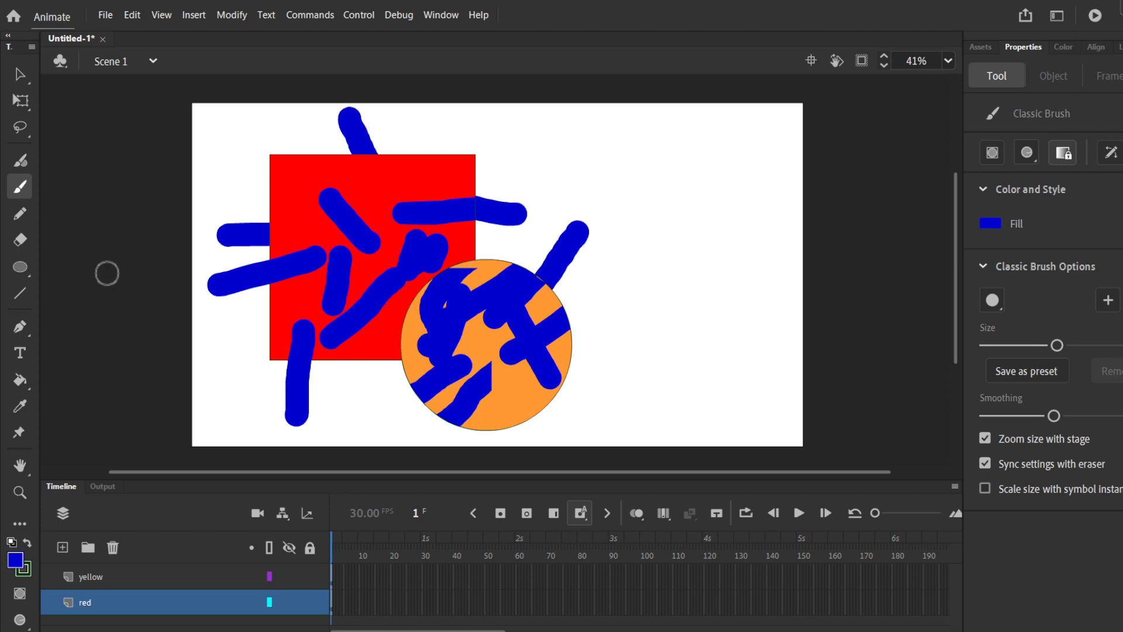
{"action": "mouse_move", "coordinate": [776, 300]}
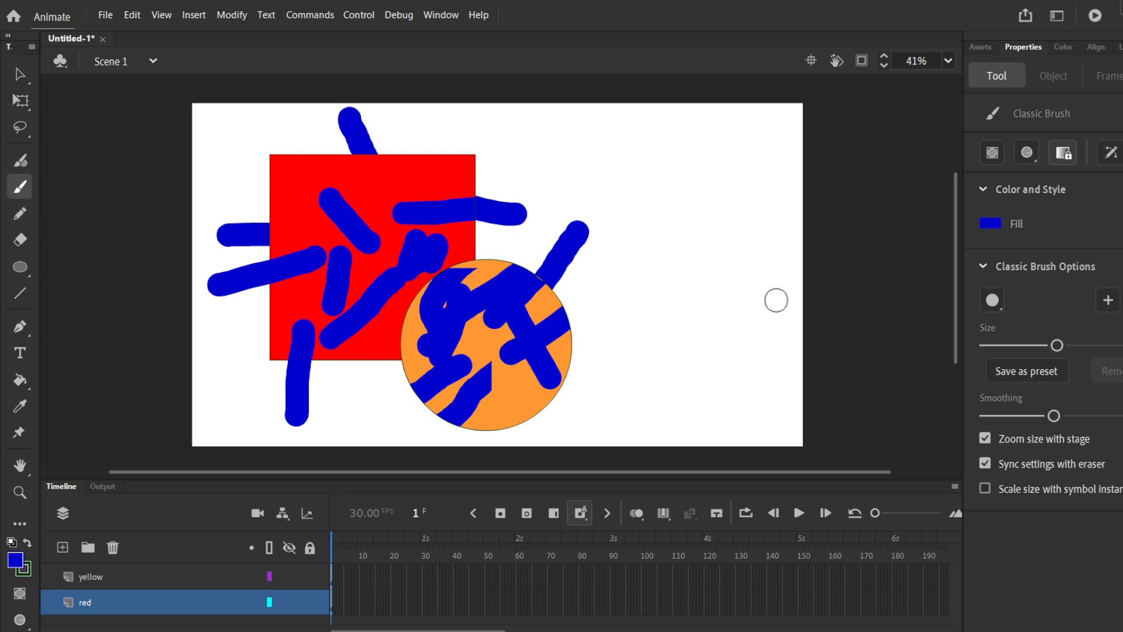
{"action": "mouse_move", "coordinate": [760, 303]}
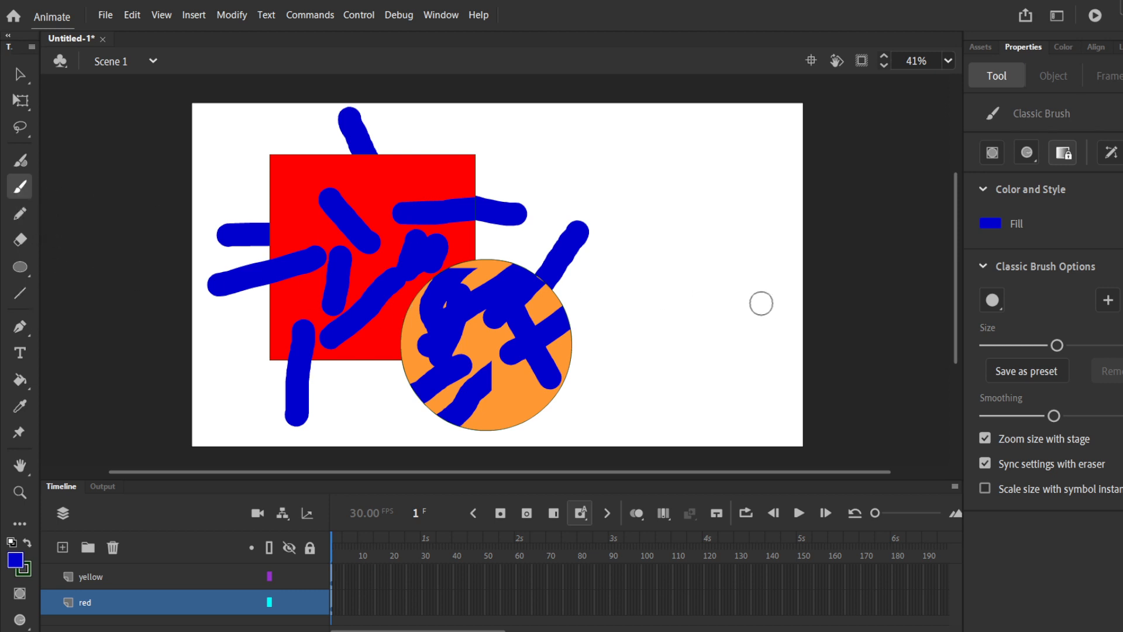